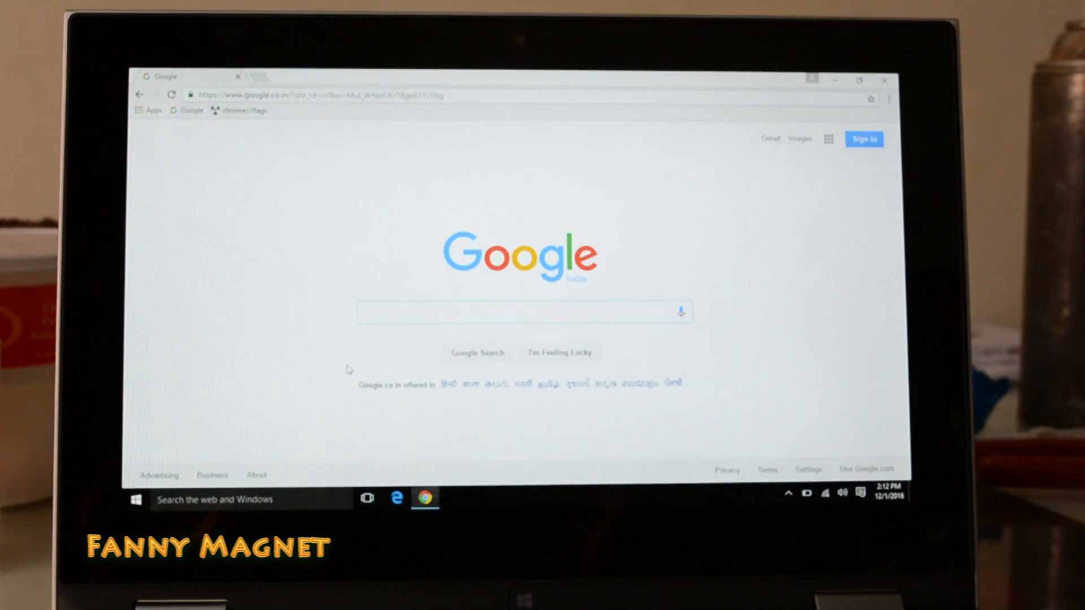
Navigate from the Google homepage to the chrome://flags experiments page
{"action": "left_click", "coordinate": [519, 312]}
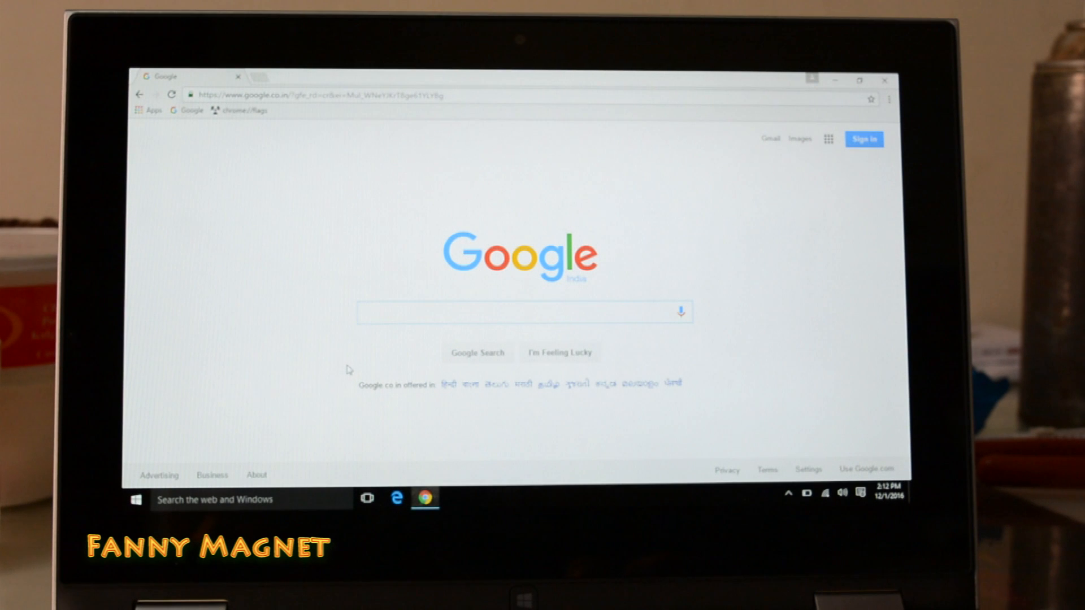
{"action": "left_click", "coordinate": [242, 110]}
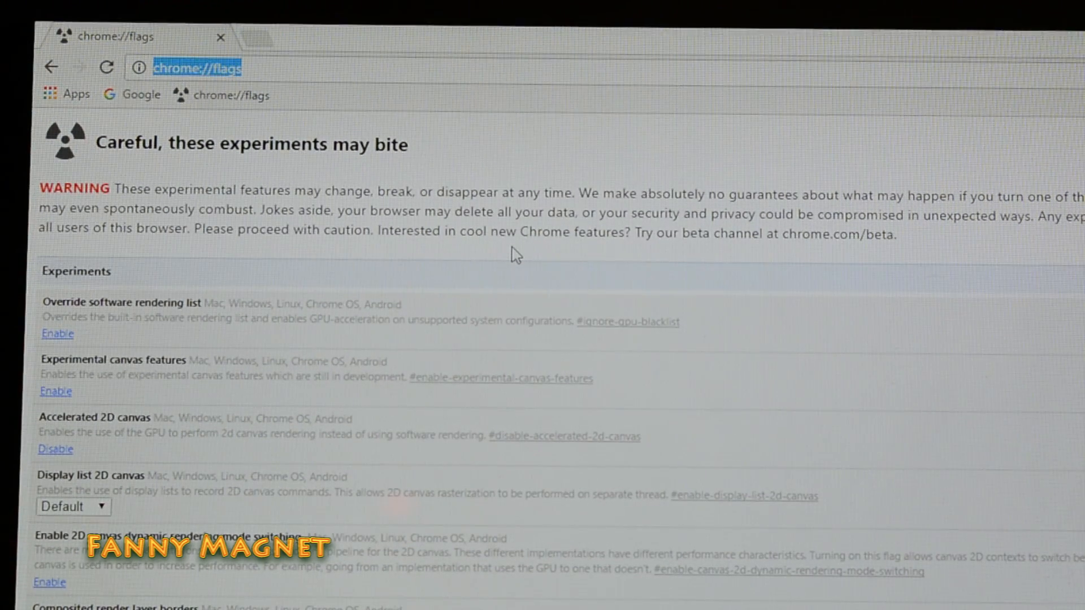
Bring up find-in-page (Ctrl+F) on the flags page
{"action": "key", "text": "ctrl+f"}
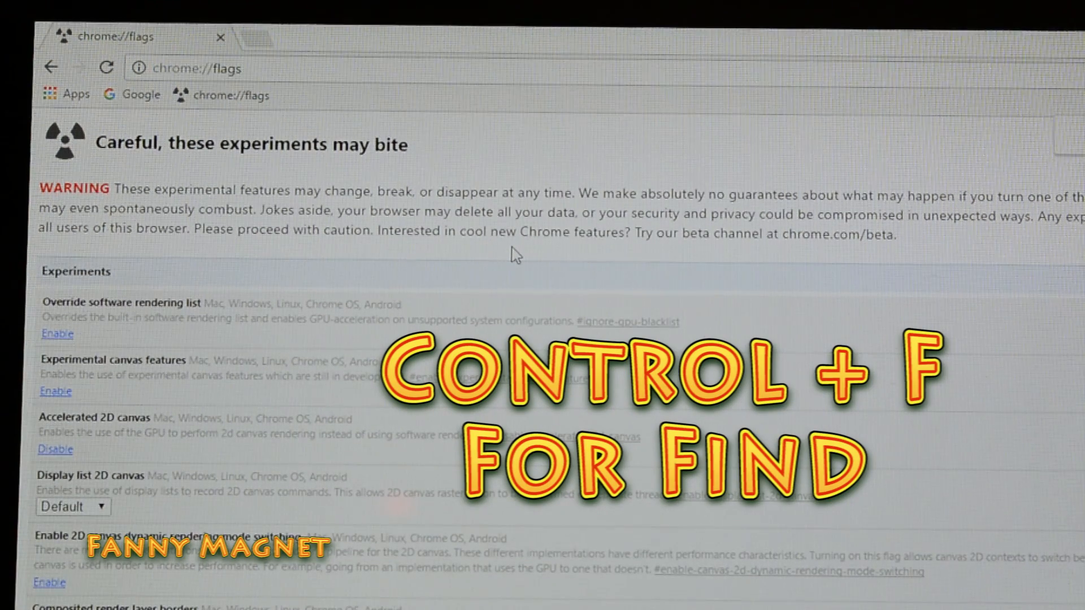
{"action": "key", "text": "ctrl+f"}
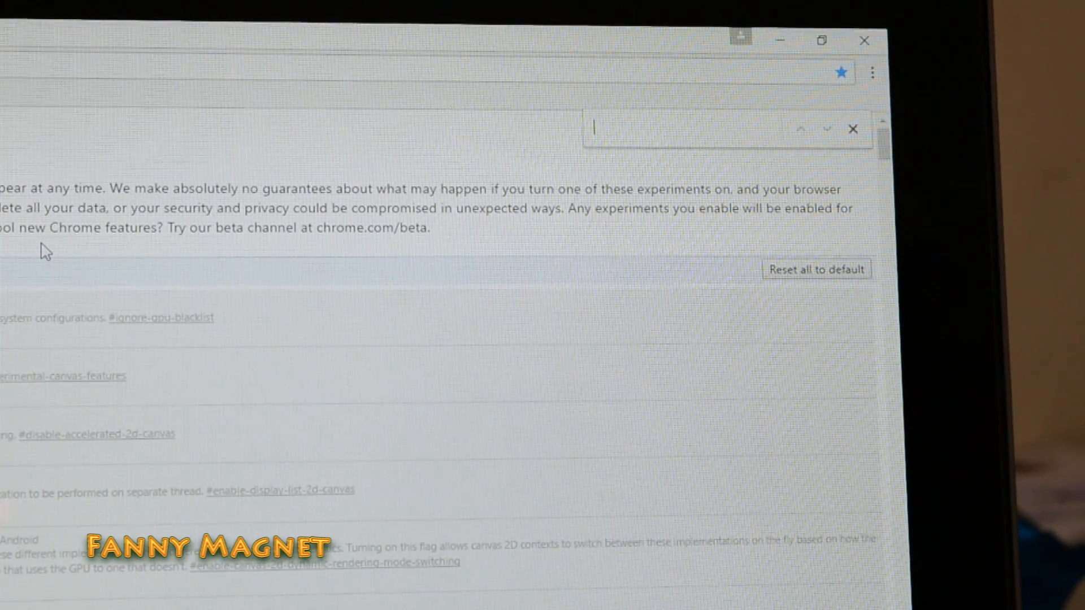
Search the flags page for 'touch' to locate the Enable touch events experiment
{"action": "type", "text": "to"}
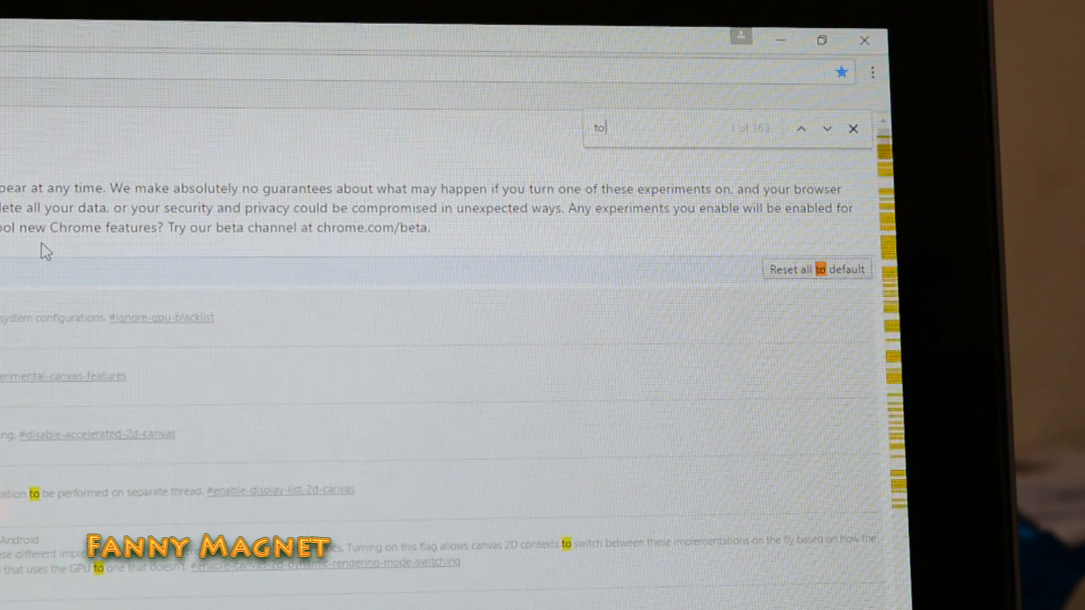
{"action": "type", "text": "touch"}
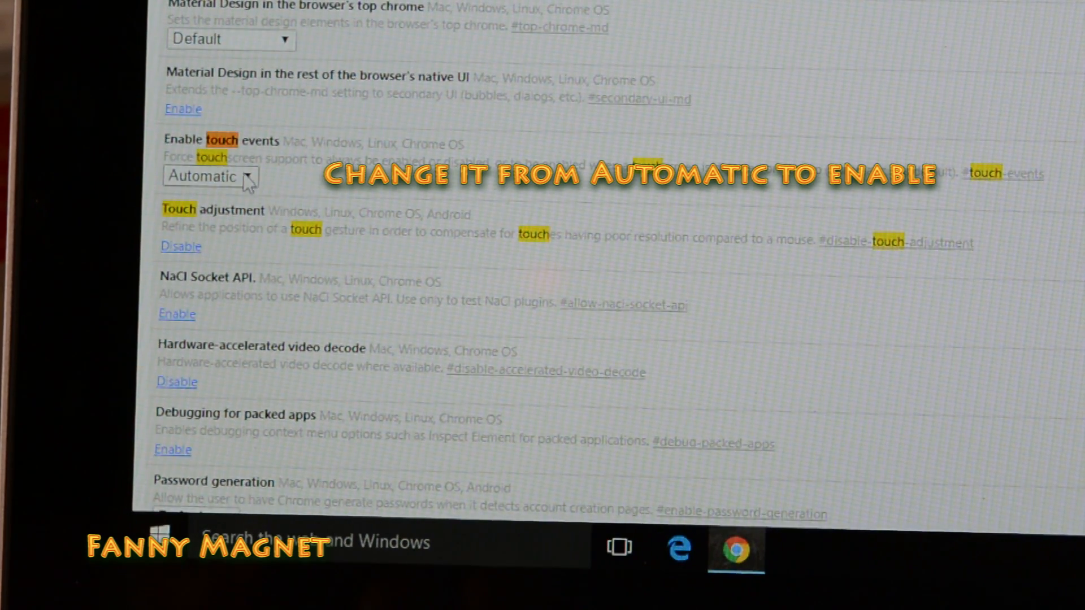
Set Enable touch events to Enabled and relaunch Chrome to apply it
{"action": "left_click", "coordinate": [211, 177]}
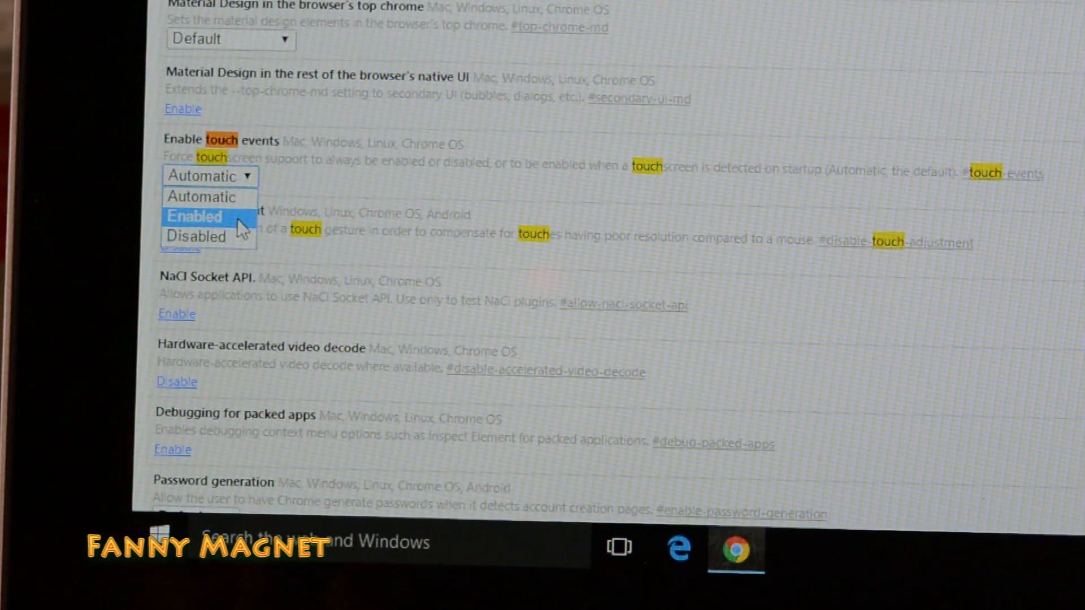
{"action": "left_click", "coordinate": [194, 216]}
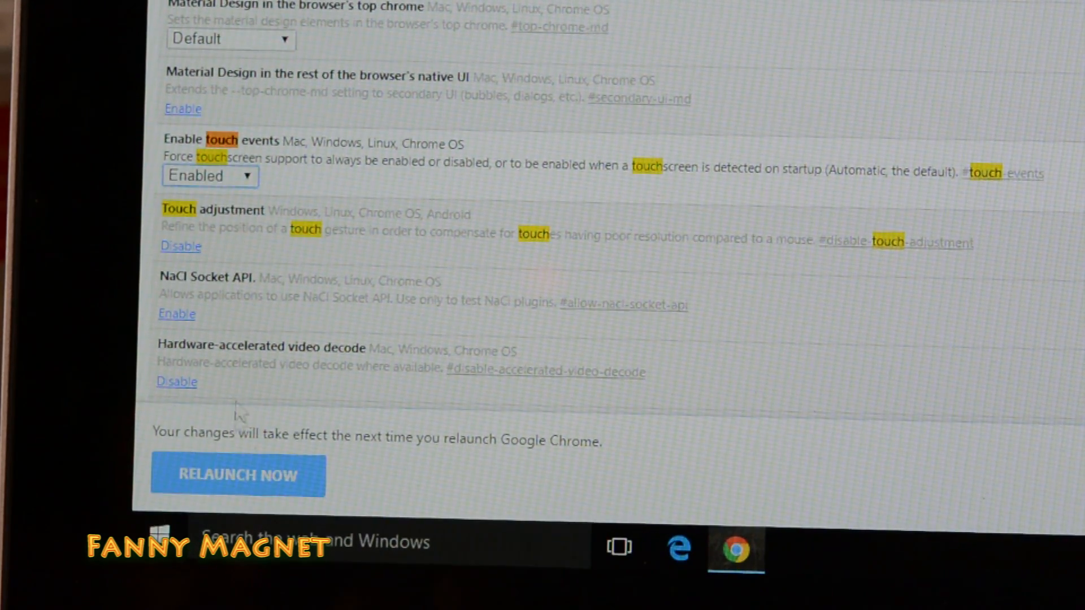
{"action": "mouse_move", "coordinate": [238, 482]}
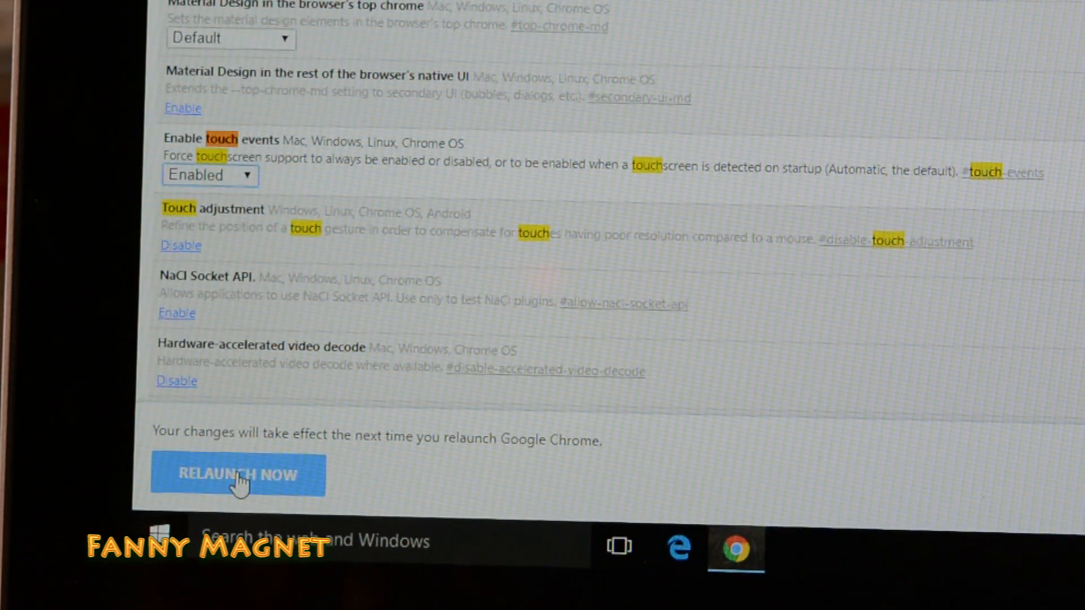
{"action": "left_click", "coordinate": [237, 473]}
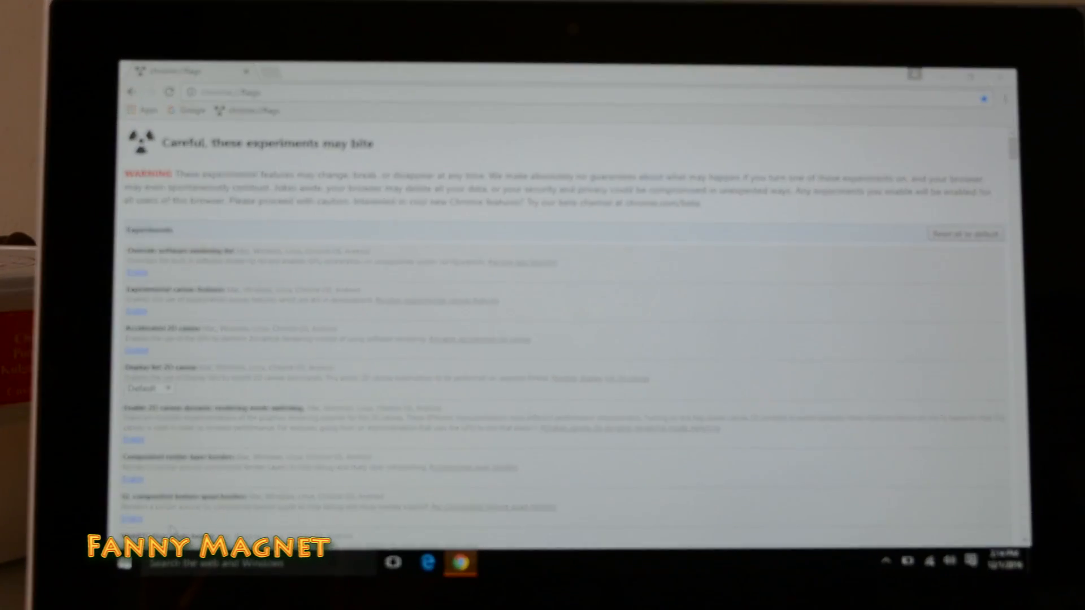
Load the Google homepage from the bookmarks bar and tap it to confirm touch response
{"action": "left_click", "coordinate": [261, 72]}
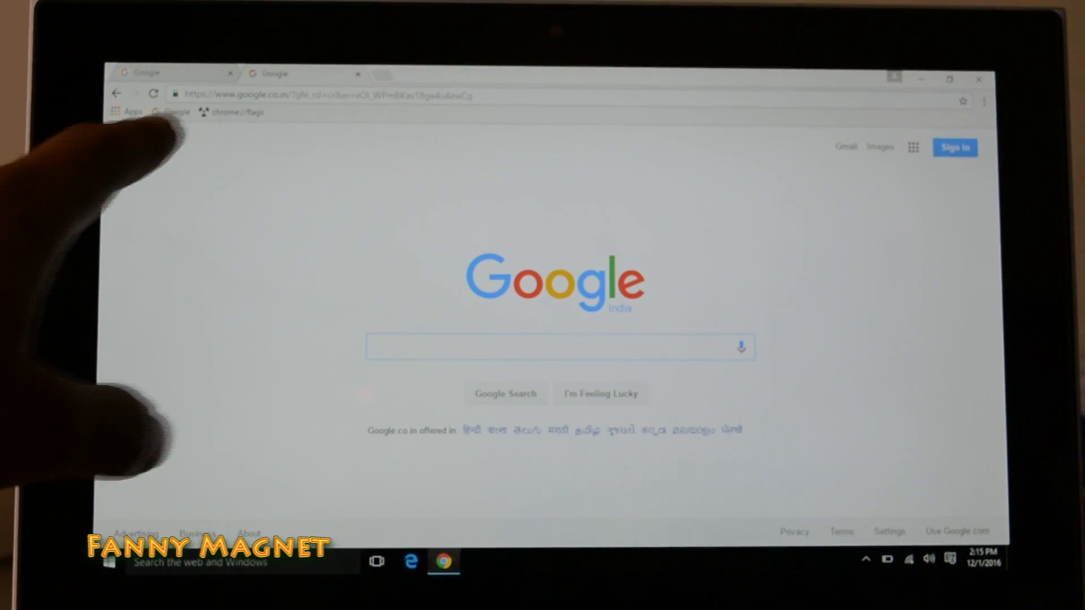
{"action": "left_click", "coordinate": [559, 347]}
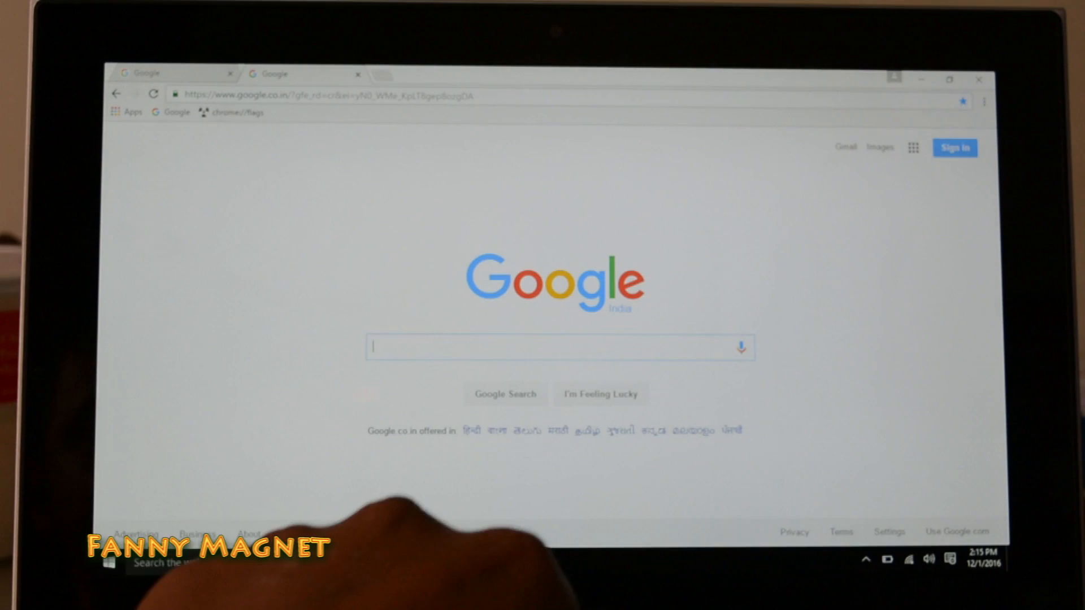